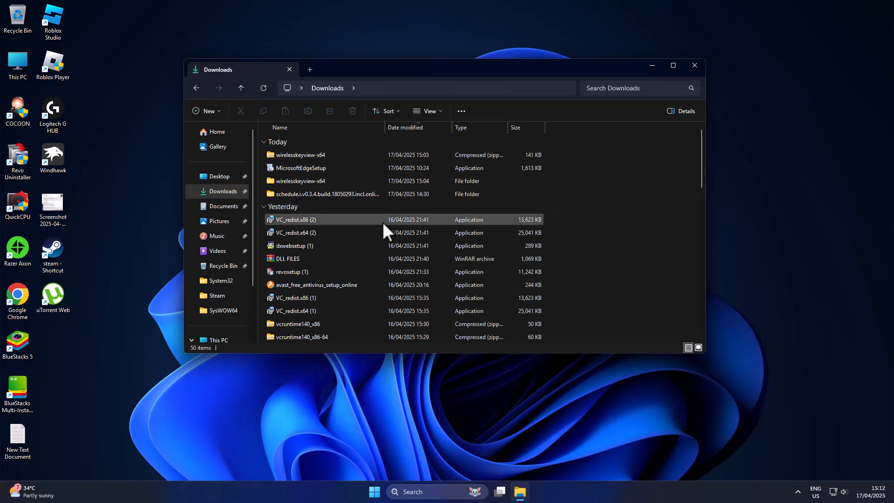
Step: Enter the schedule.i.v0.3.4 repack folder in Downloads, showing its PNG and BIN files
double_click(327, 193)
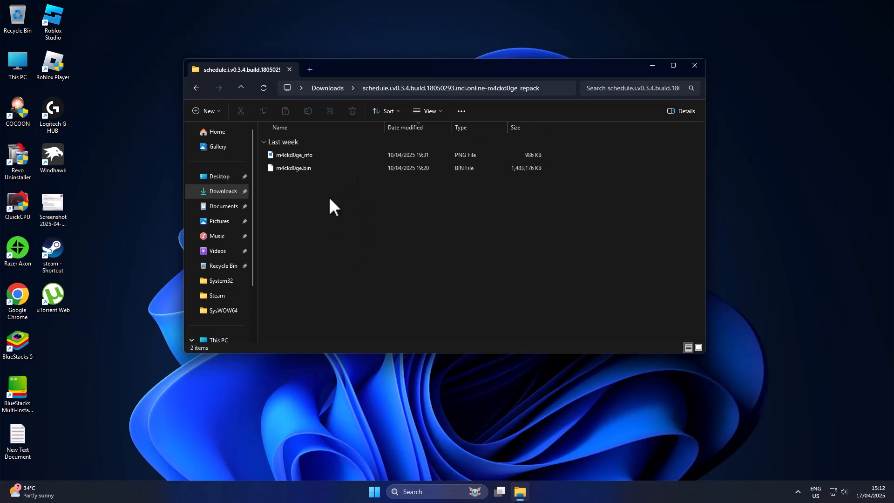
mouse_move(333, 176)
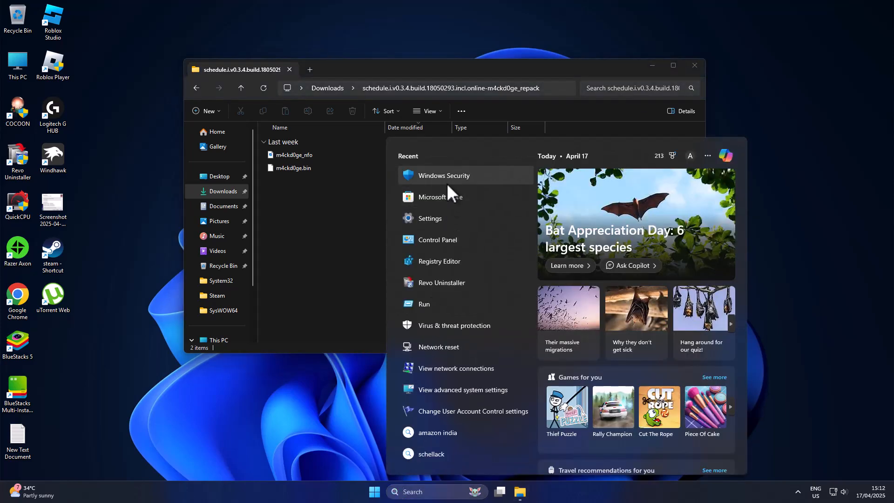
Step: Launch Windows Security from Start's Recent list, landing on Protection history
left_click(443, 175)
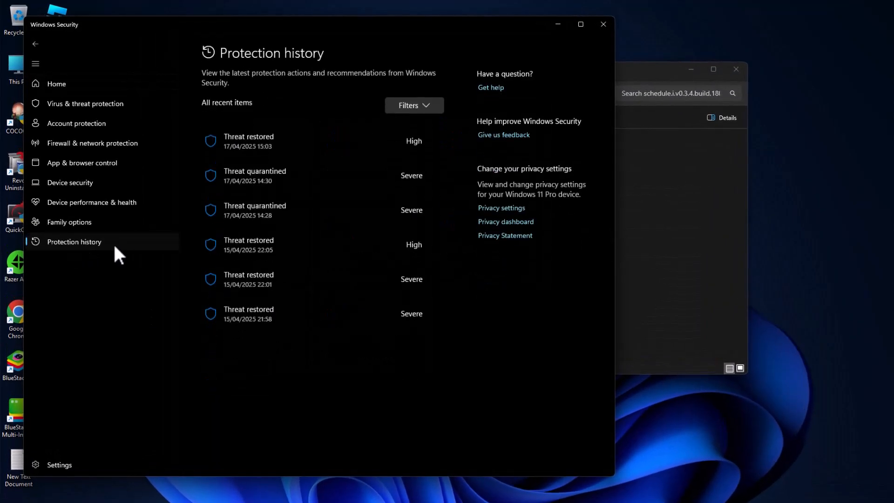
mouse_move(276, 278)
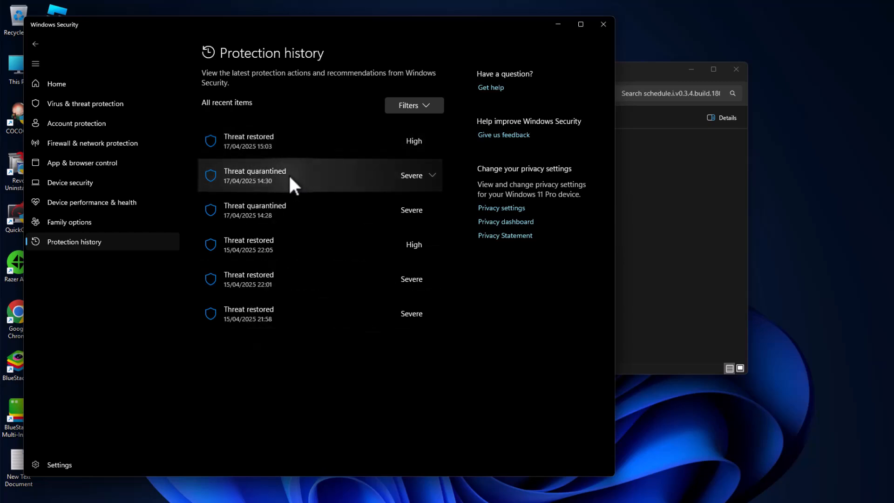
Step: Expand the 17/04/2025 14:30 quarantined Trojan:Win32/Malgent entry affecting Setup.exe
left_click(318, 175)
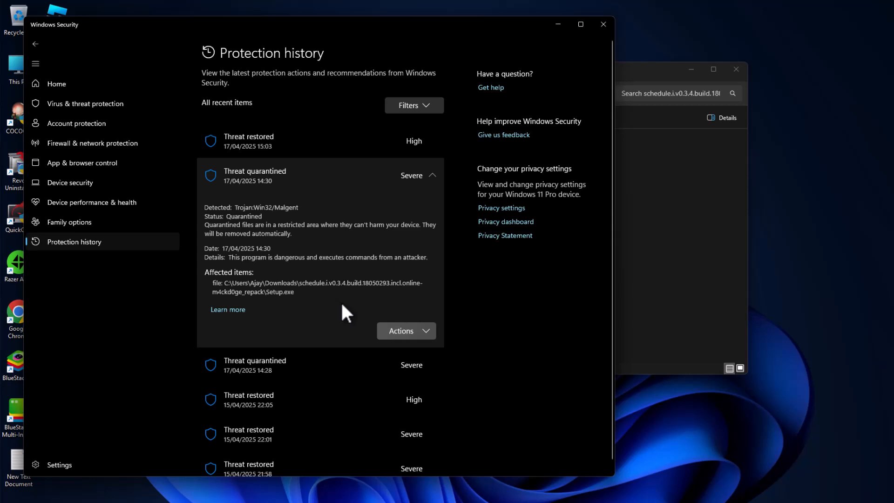
double_click(281, 291)
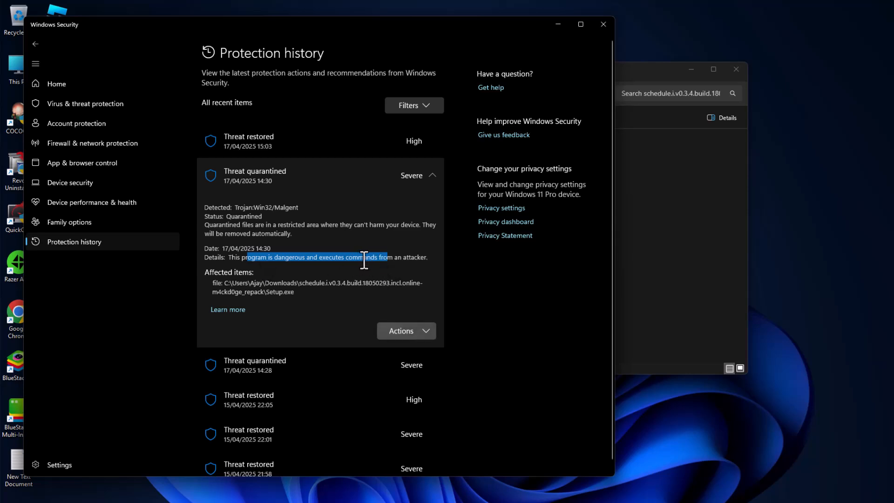
mouse_move(419, 343)
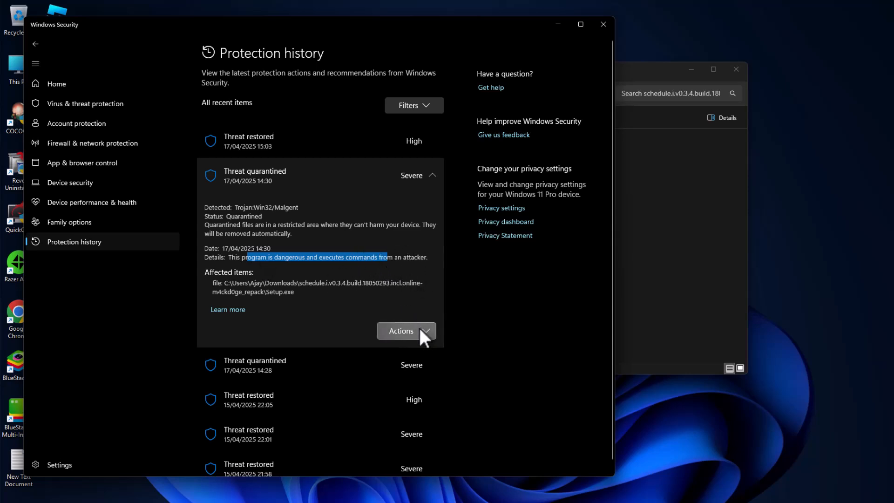
Step: Restore Setup.exe from quarantine via Actions > Restore, then close Windows Security
left_click(406, 331)
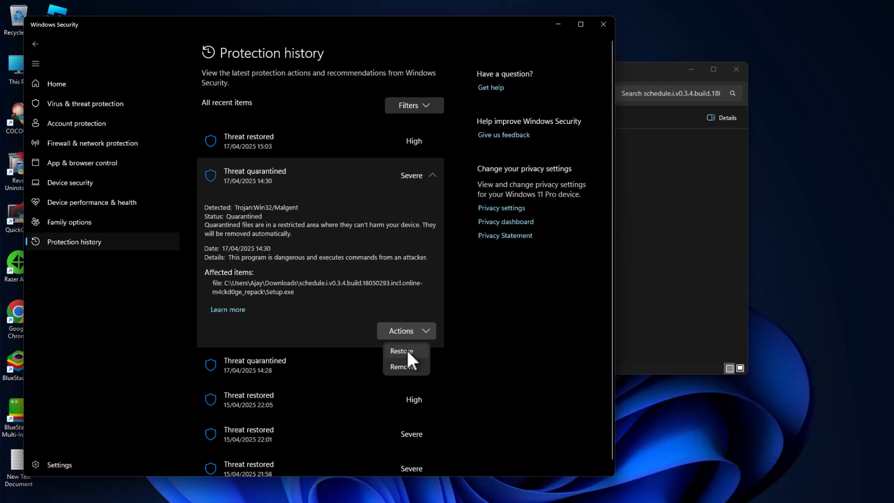
left_click(402, 351)
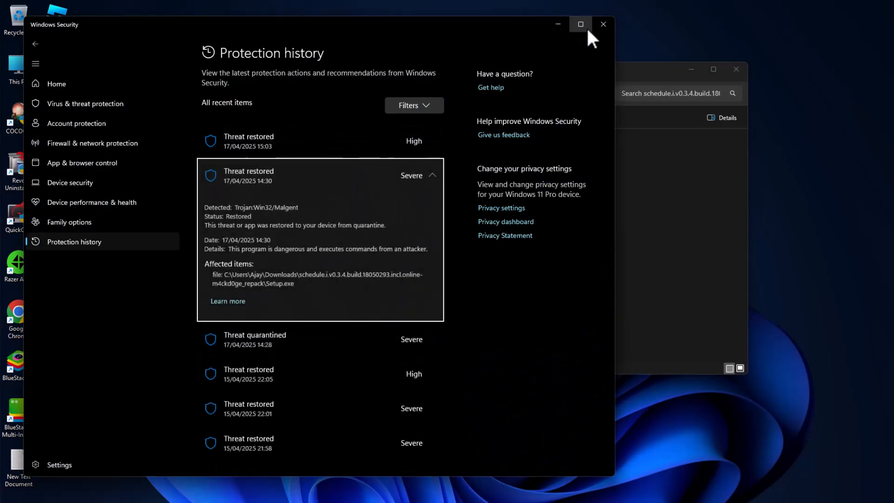
left_click(603, 24)
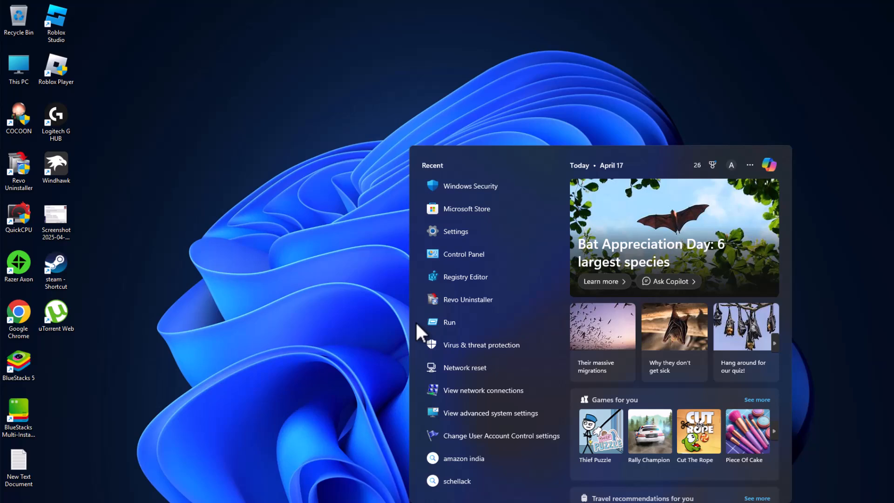
Step: Reopen Windows Security and go to the Virus & threat protection page
left_click(469, 186)
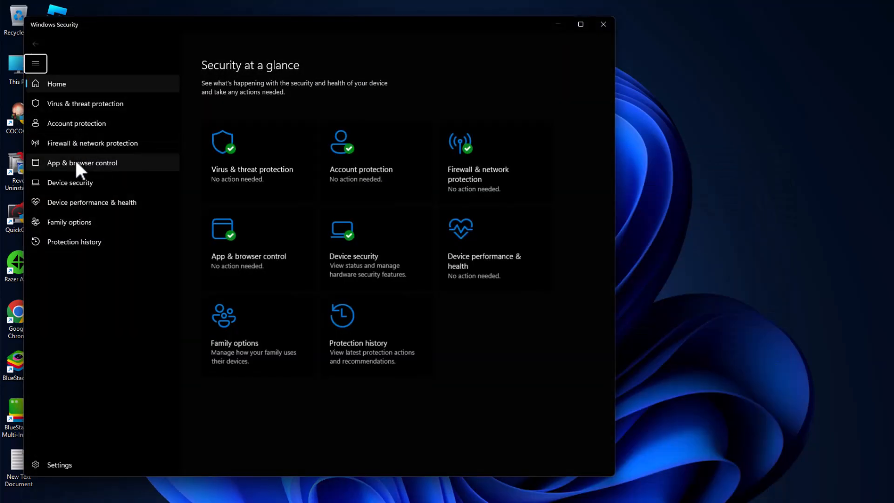
left_click(86, 103)
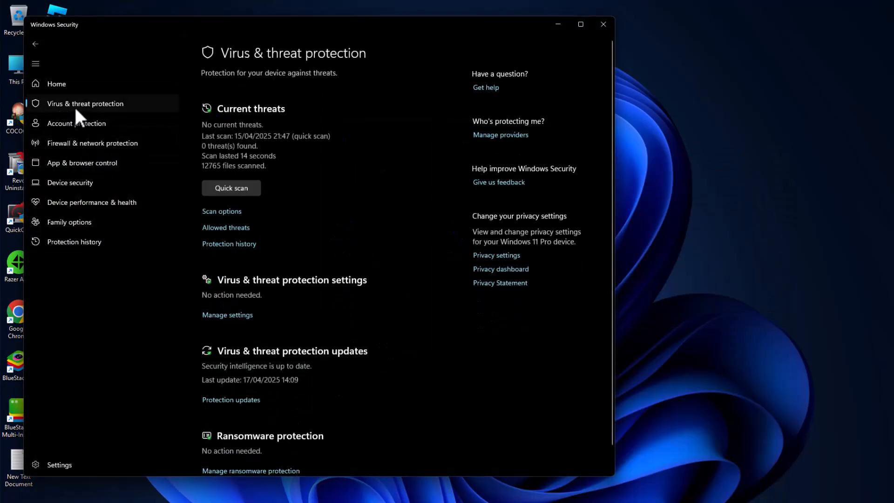
scroll("down", 3)
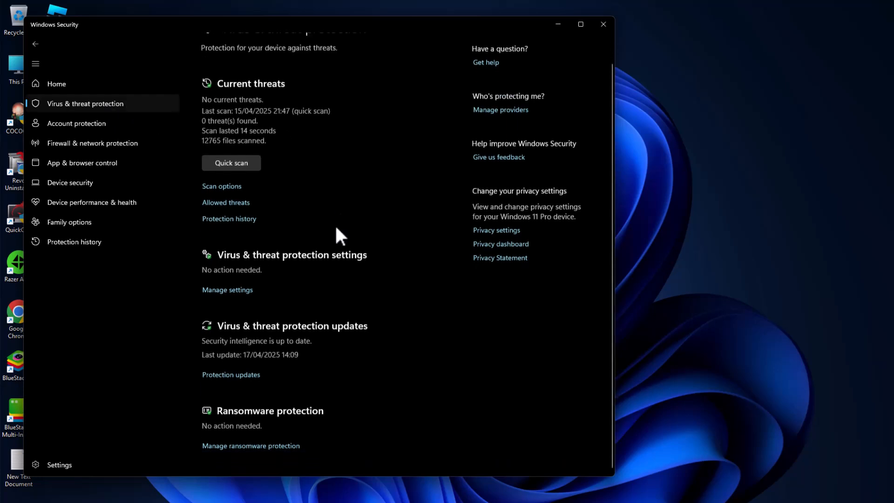
mouse_move(289, 263)
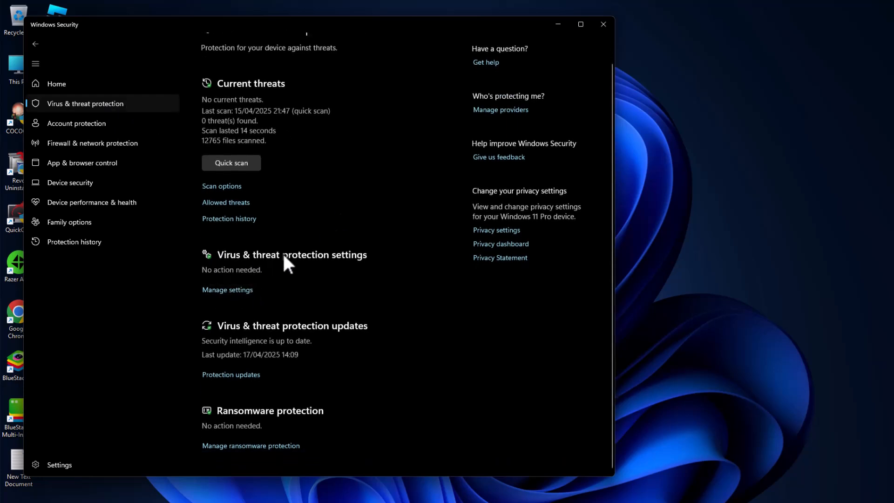
Step: Enter Manage settings and turn Real-time and Cloud-delivered protection Off
left_click(227, 289)
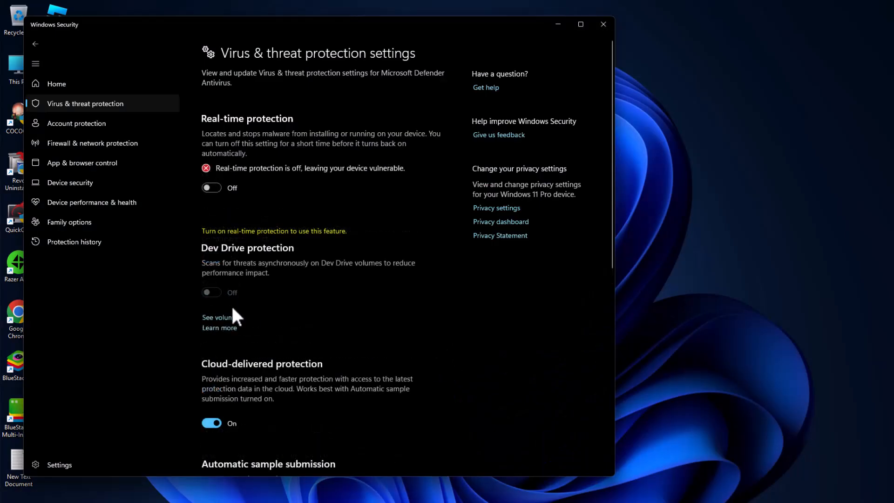
scroll("down", 3)
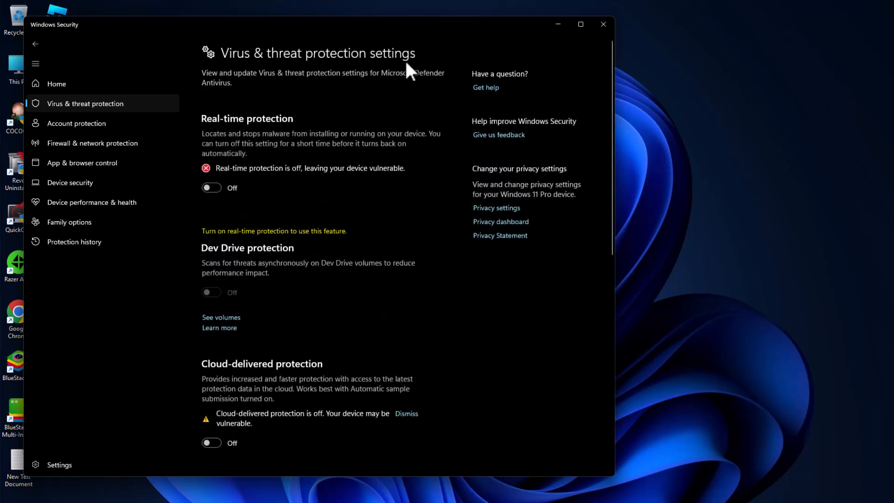
mouse_move(556, 24)
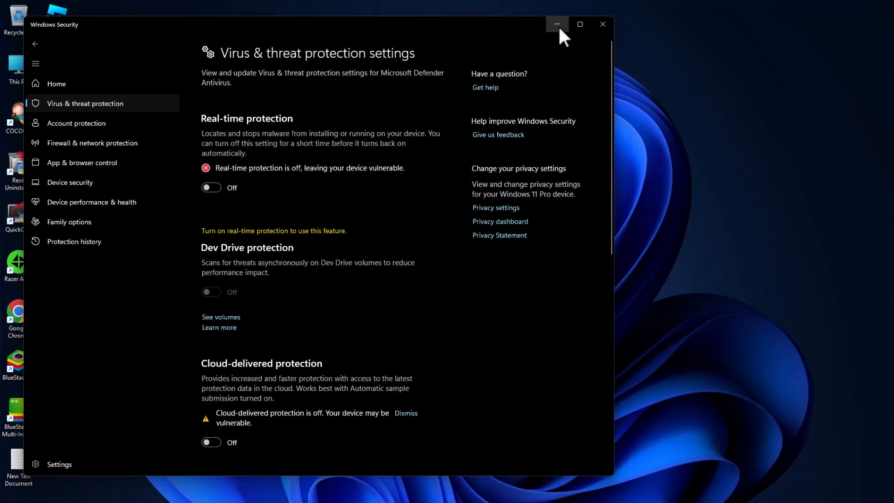